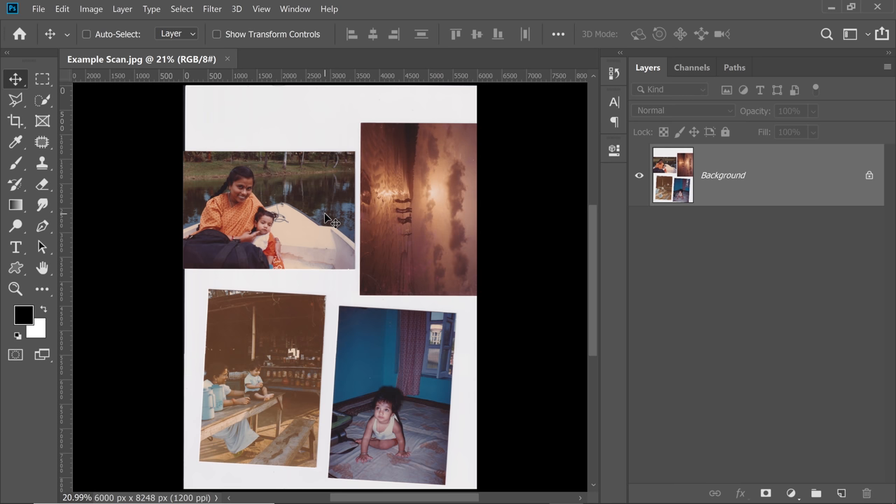
{"action": "mouse_move", "coordinate": [37, 8]}
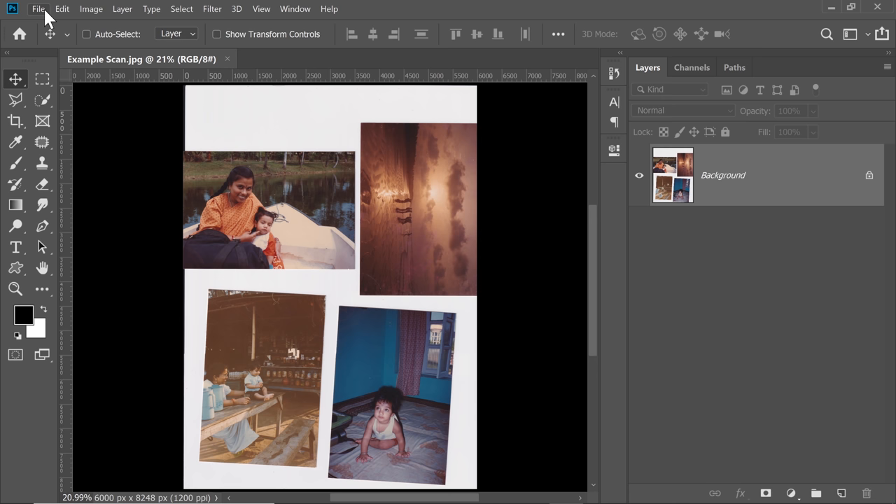
Select the Crop tool so a crop boundary surrounds the whole scanned page
{"action": "left_click", "coordinate": [15, 120]}
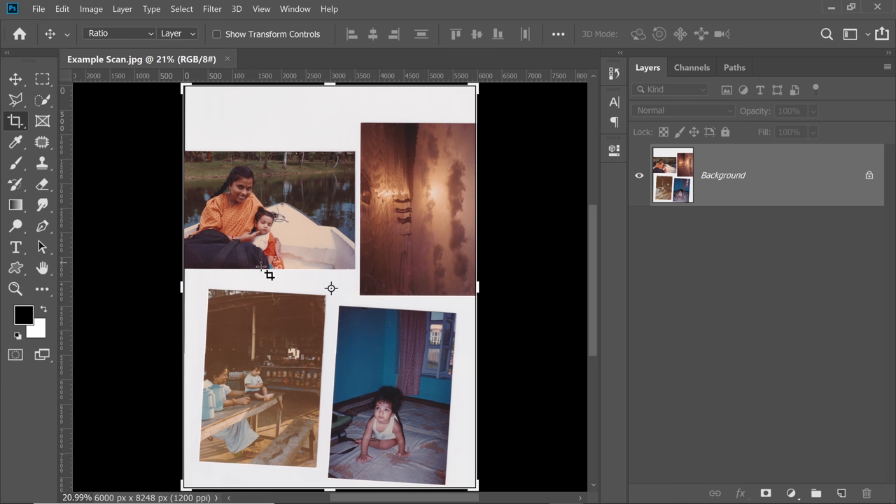
{"action": "left_click", "coordinate": [16, 121]}
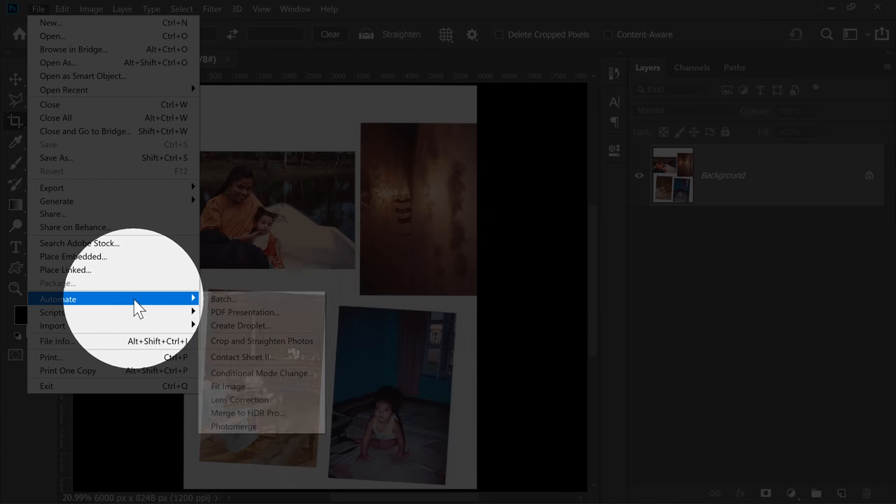
{"action": "mouse_move", "coordinate": [262, 341]}
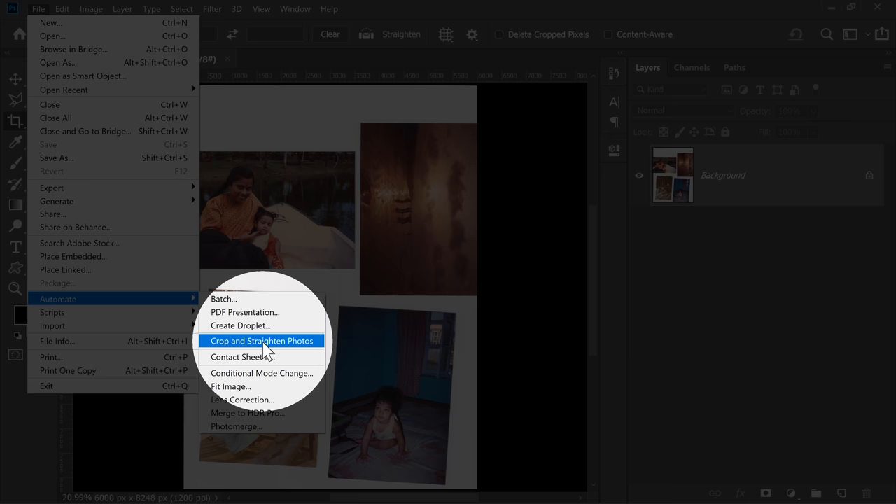
Run File > Automate > Crop and Straighten Photos on the scan
{"action": "left_click", "coordinate": [262, 341]}
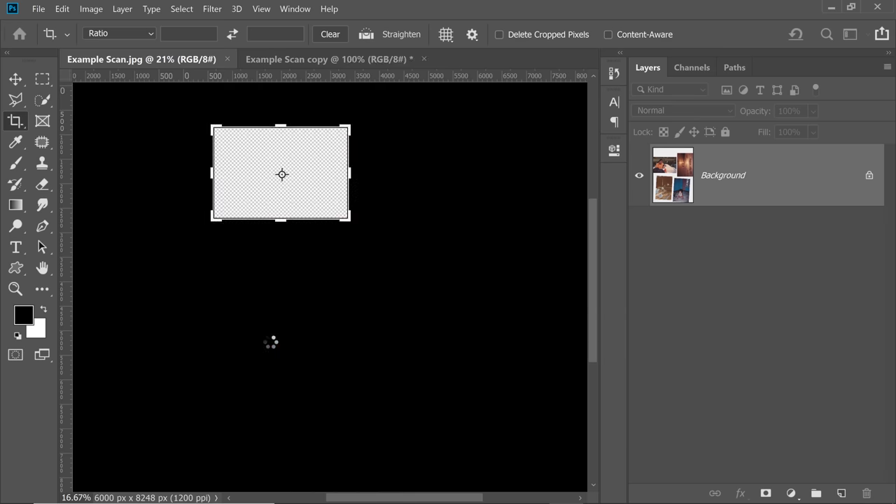
Review the boat, second and fourth straightened photo document tabs and the Image menu
{"action": "left_click", "coordinate": [150, 59]}
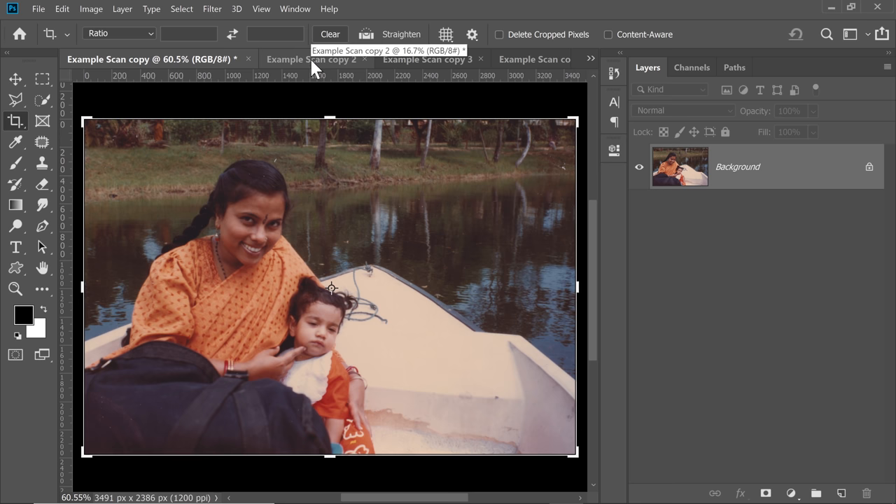
{"action": "left_click", "coordinate": [312, 59]}
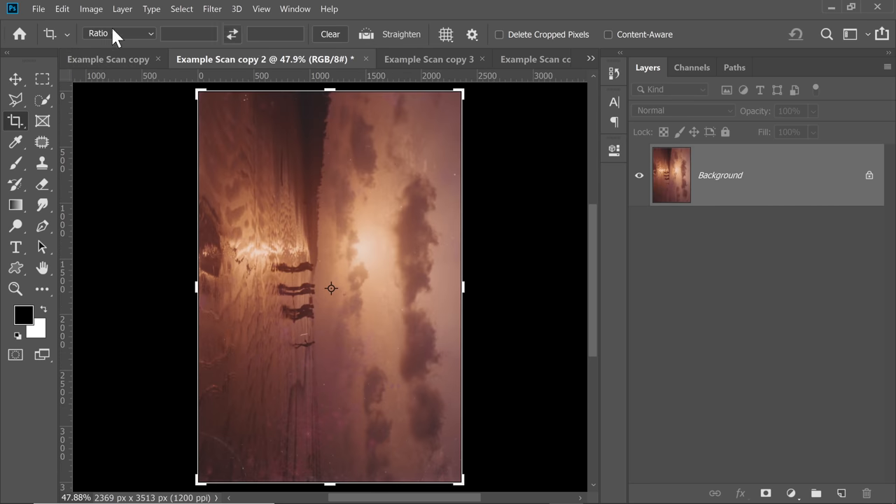
{"action": "left_click", "coordinate": [91, 8]}
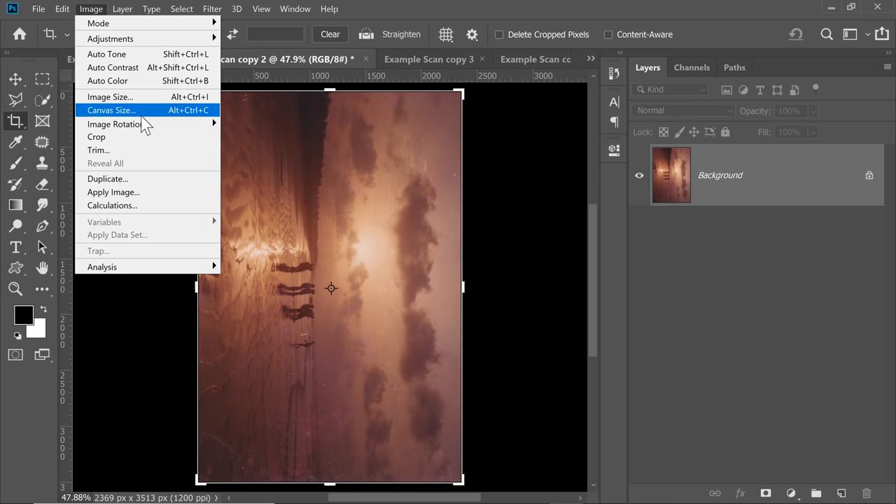
{"action": "mouse_move", "coordinate": [114, 124]}
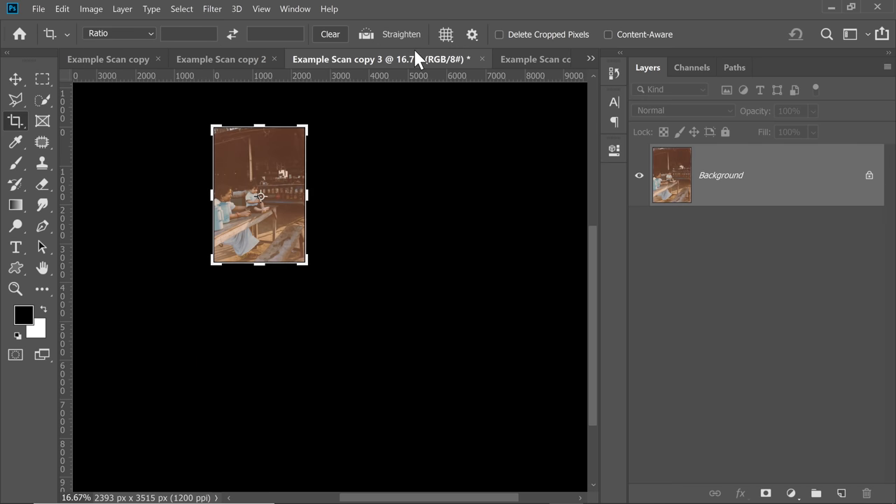
{"action": "left_click", "coordinate": [455, 59]}
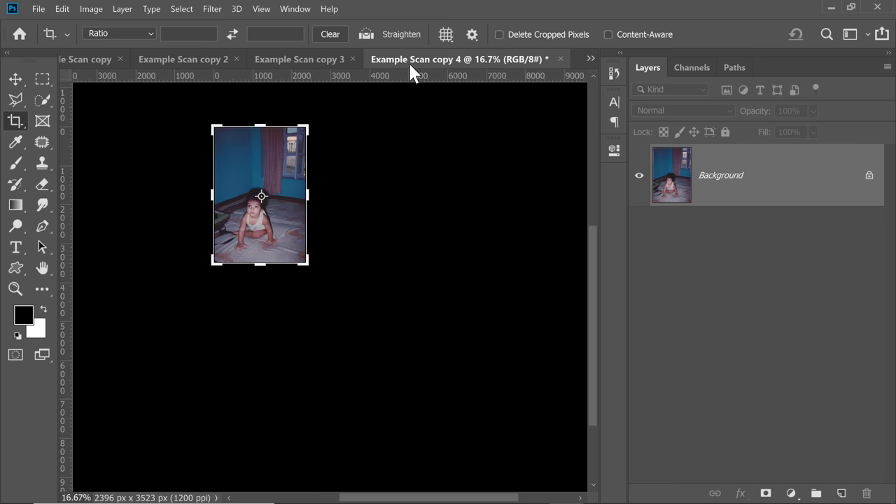